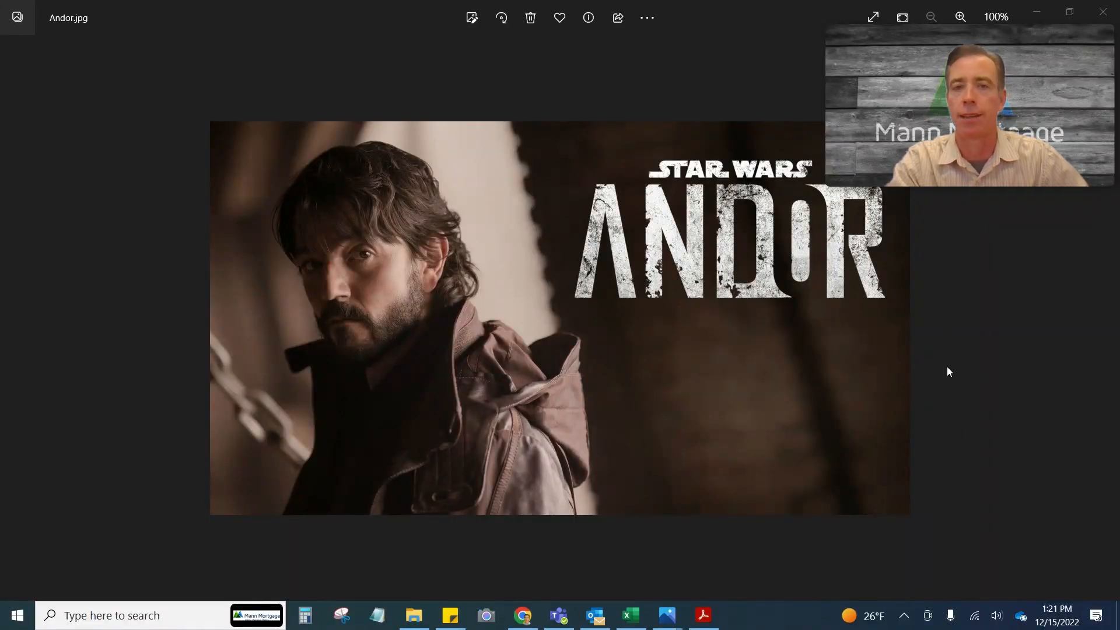
pyautogui.moveTo(757, 419)
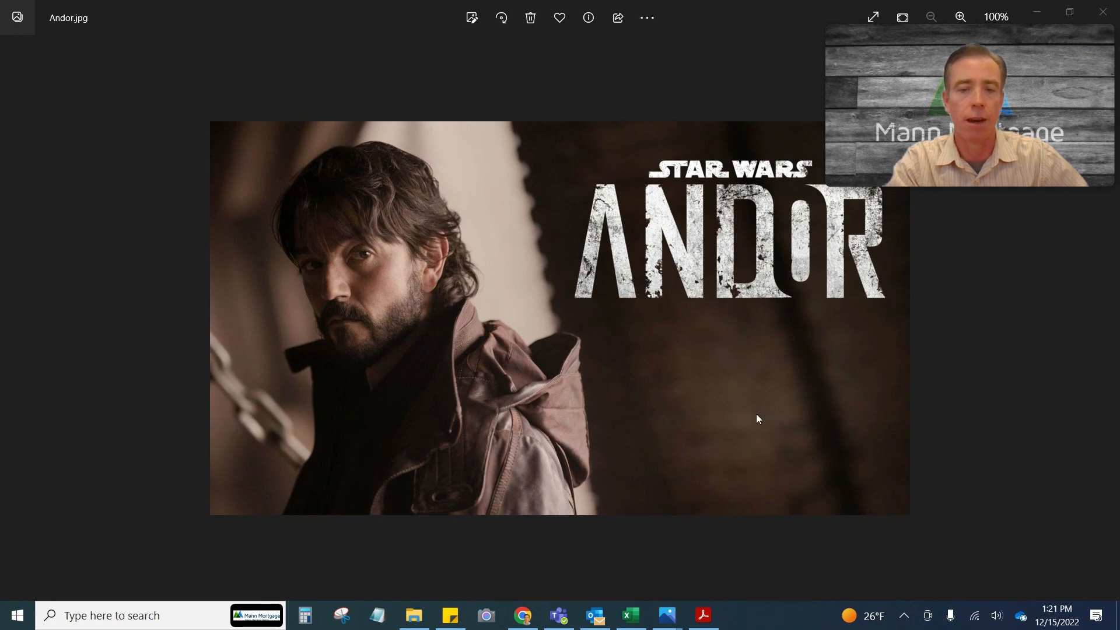
pyautogui.moveTo(924, 410)
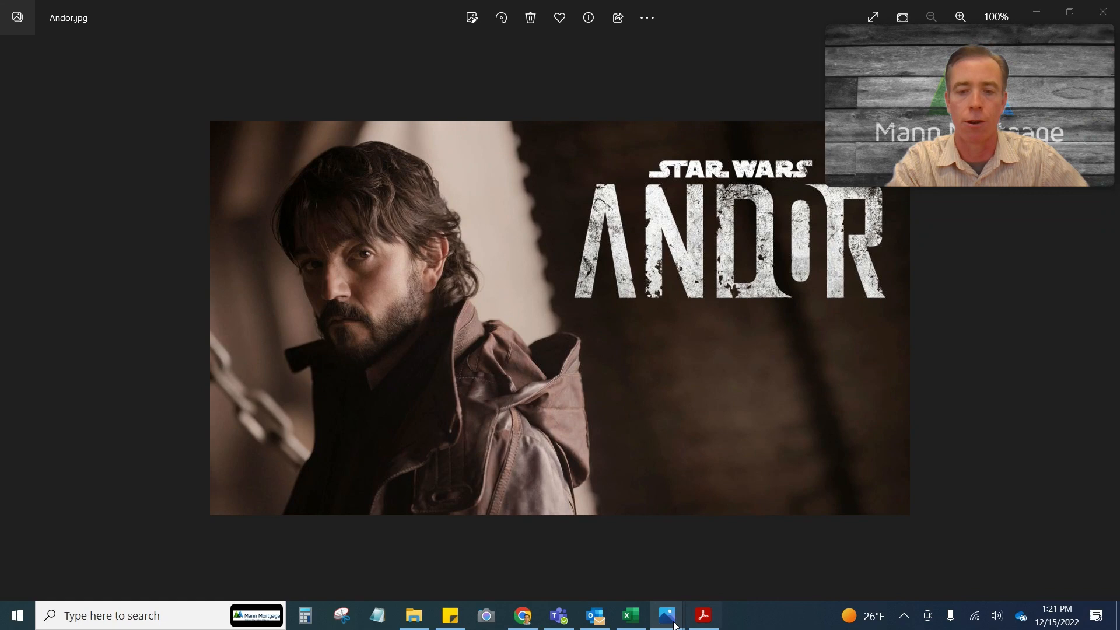
pyautogui.moveTo(666, 615)
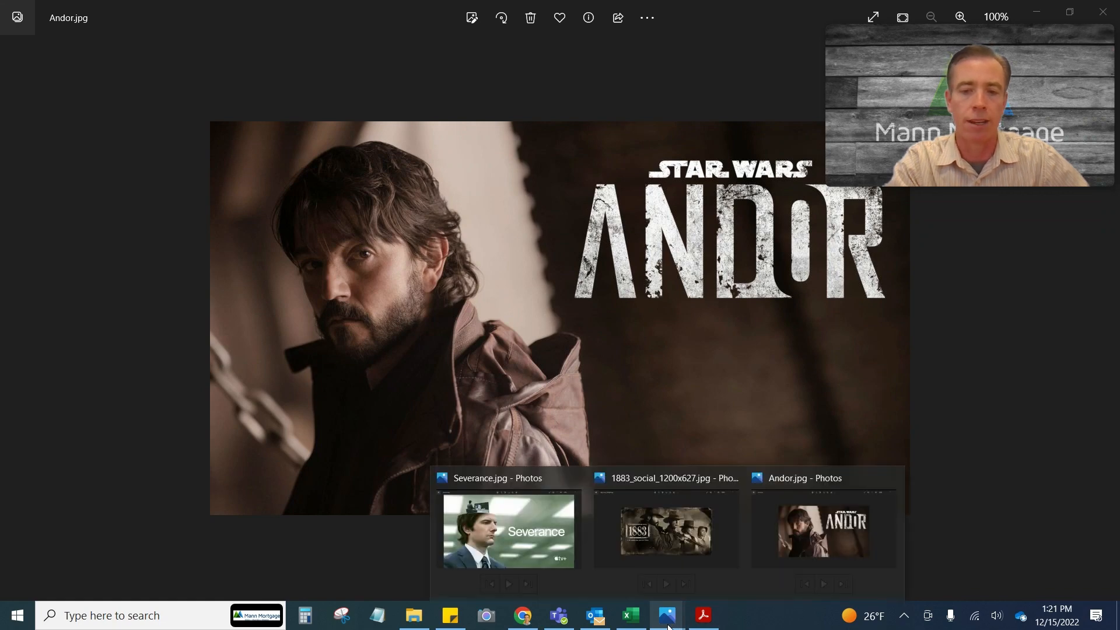
# Bring the 1883 poster window to the front, then switch to the Severance poster.
pyautogui.click(665, 529)
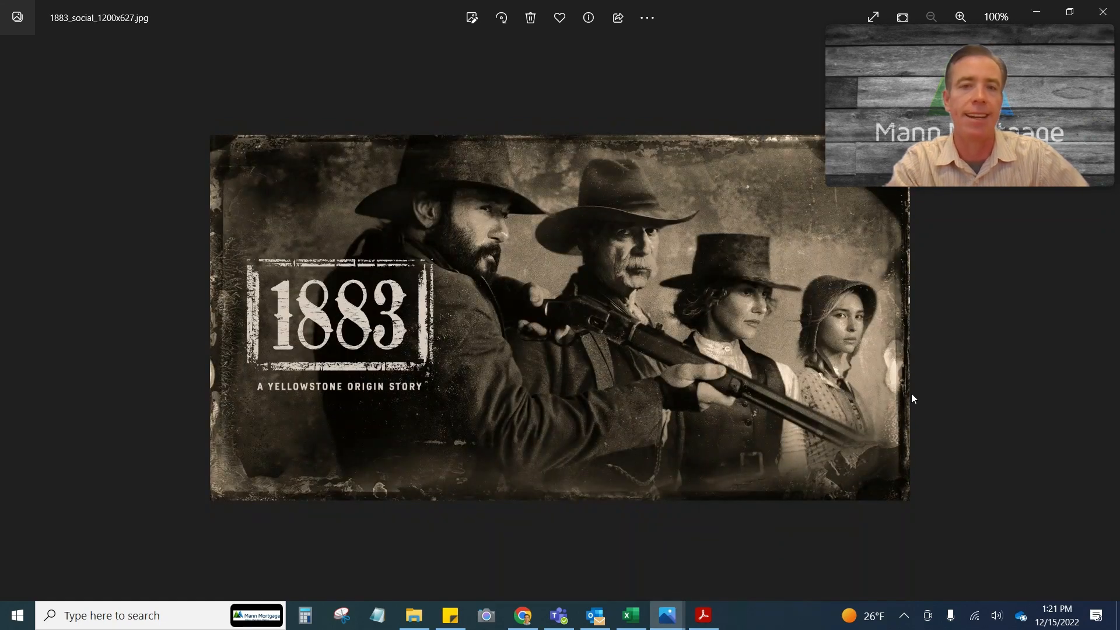
pyautogui.moveTo(807, 427)
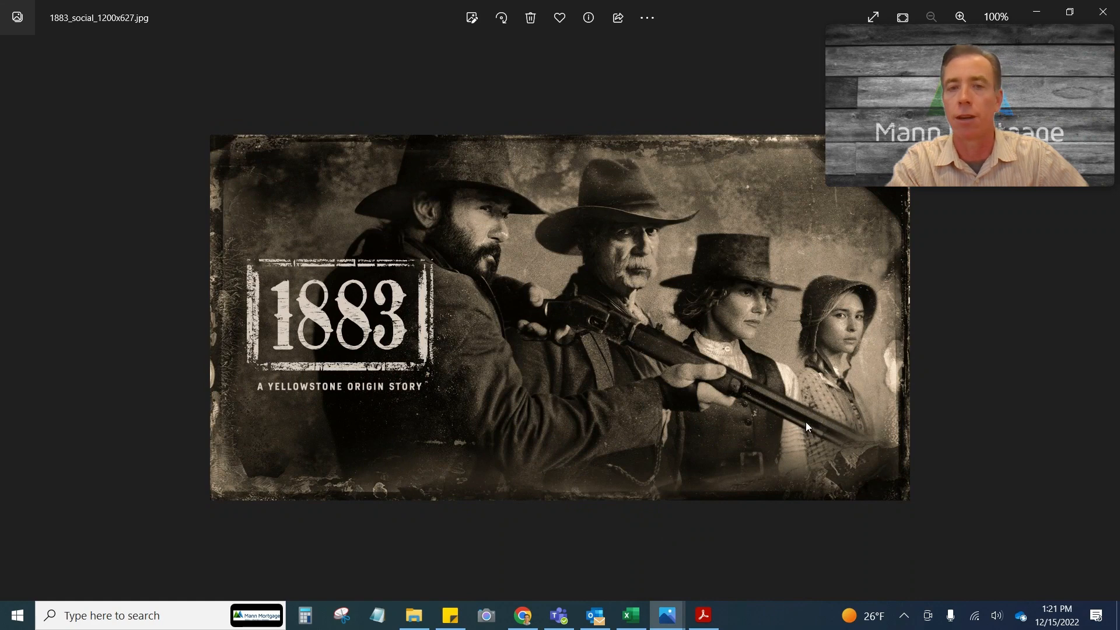
pyautogui.moveTo(895, 316)
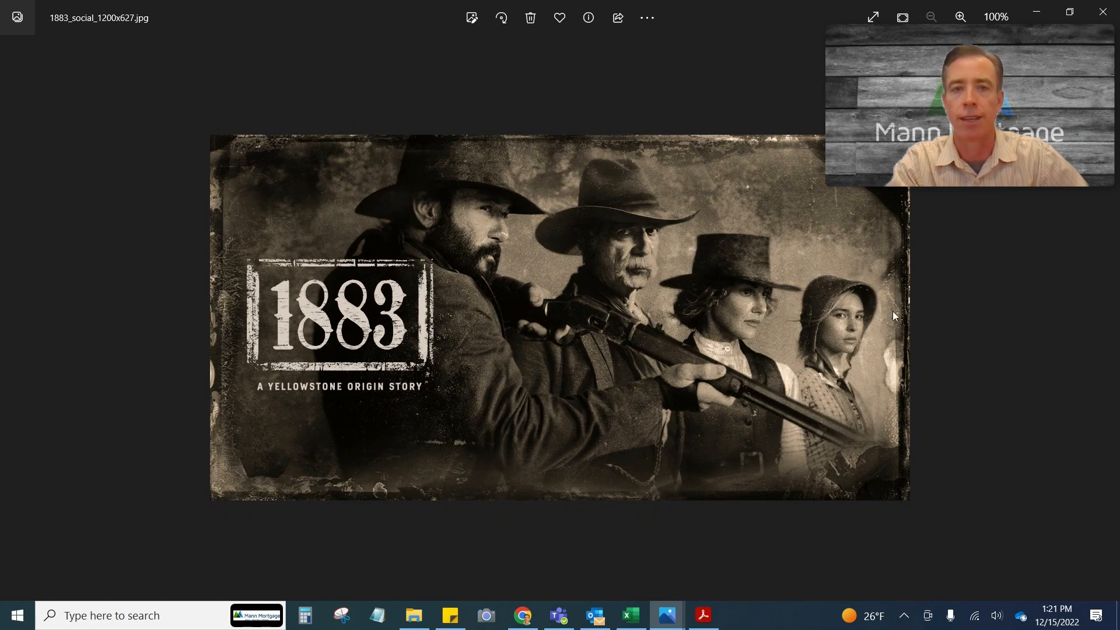
pyautogui.moveTo(857, 299)
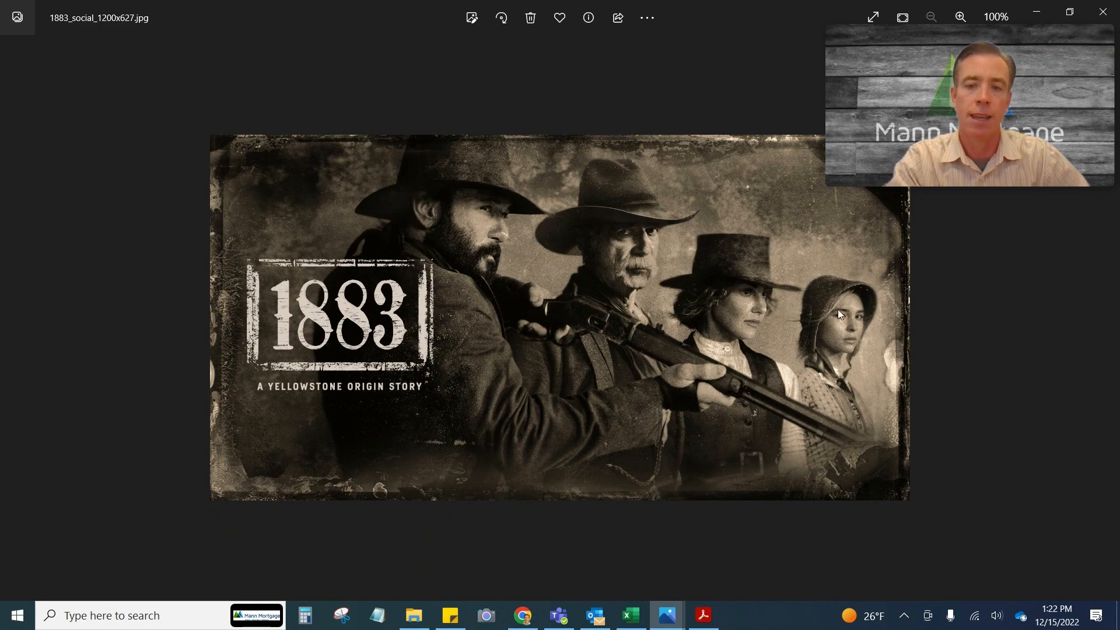
pyautogui.moveTo(666, 615)
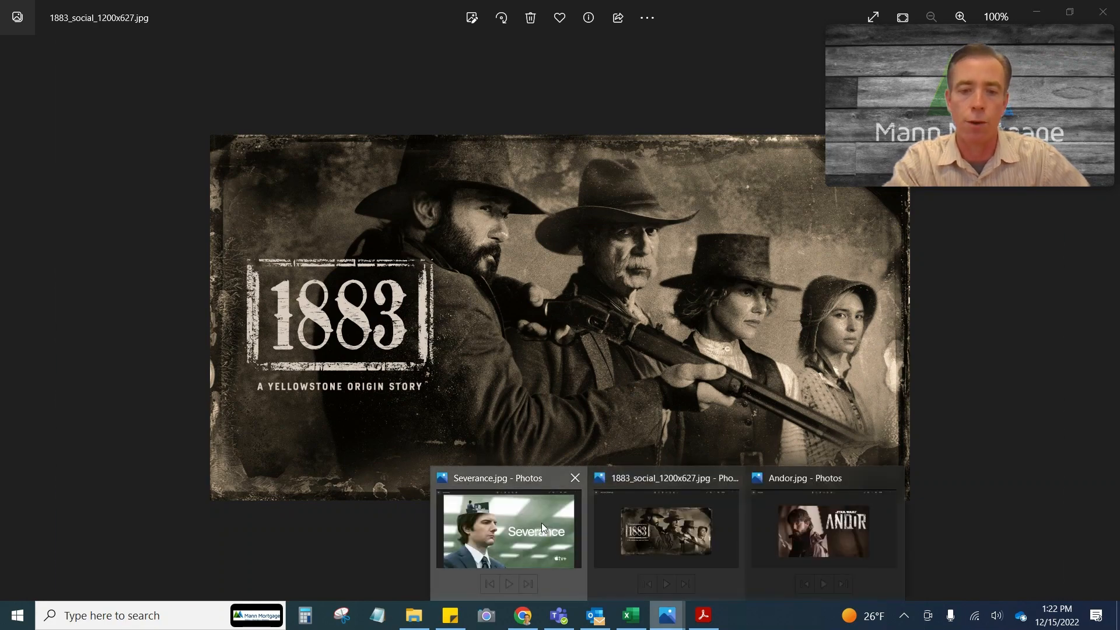
pyautogui.click(507, 530)
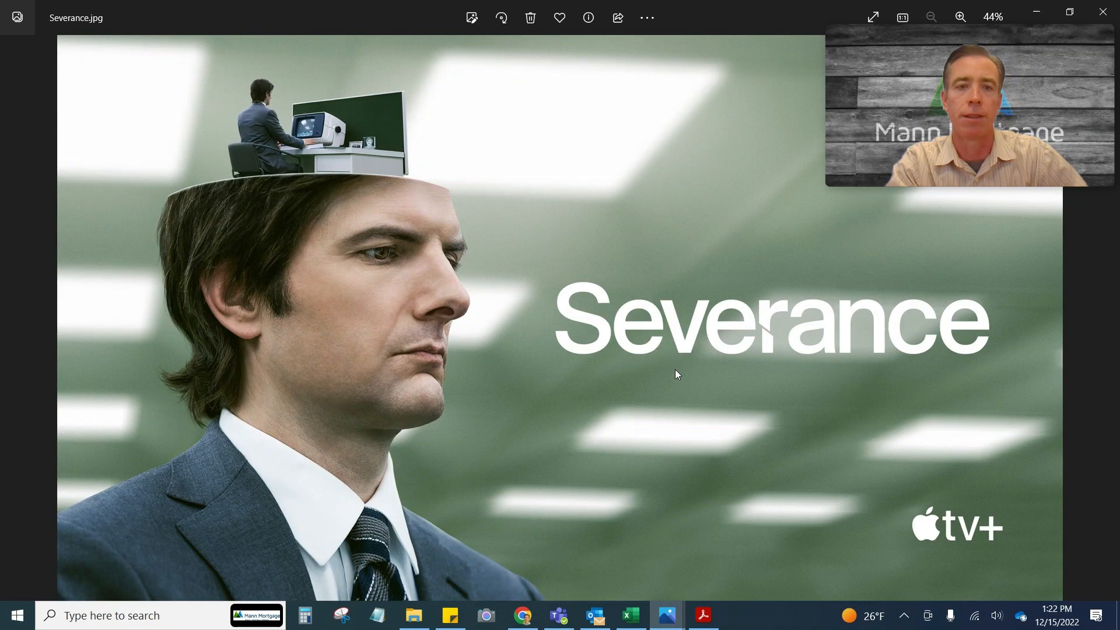
pyautogui.moveTo(615, 264)
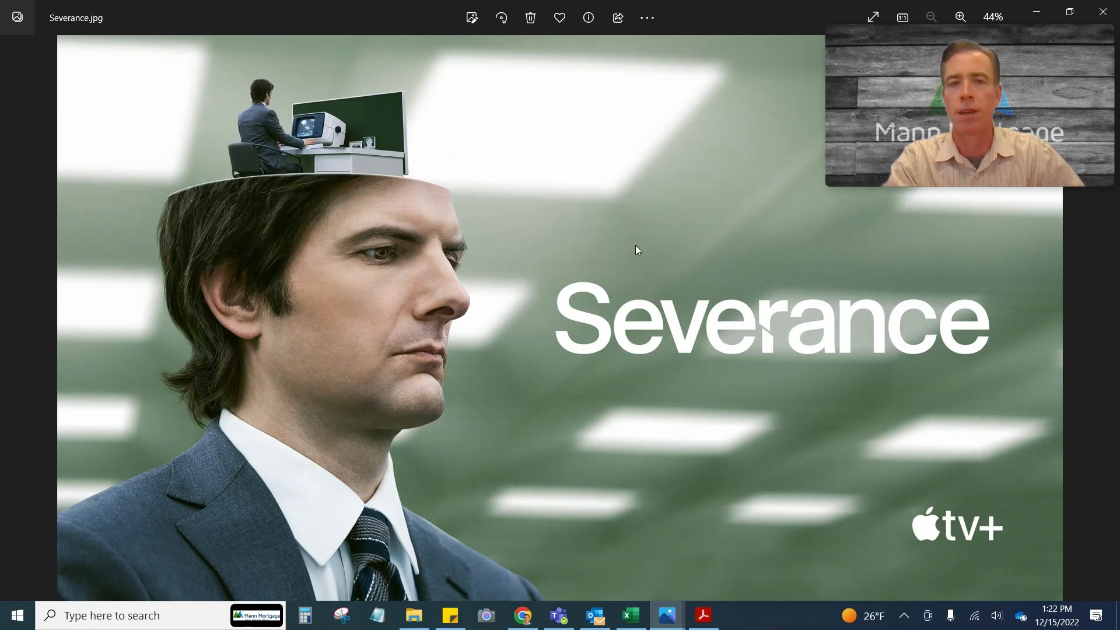
pyautogui.moveTo(609, 277)
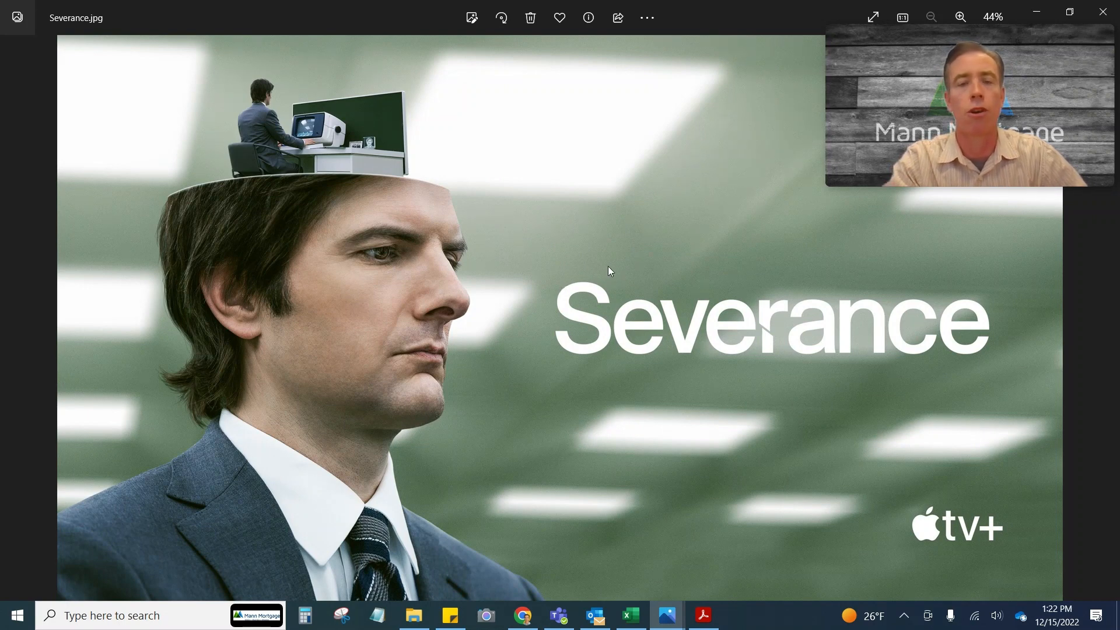
pyautogui.moveTo(526, 280)
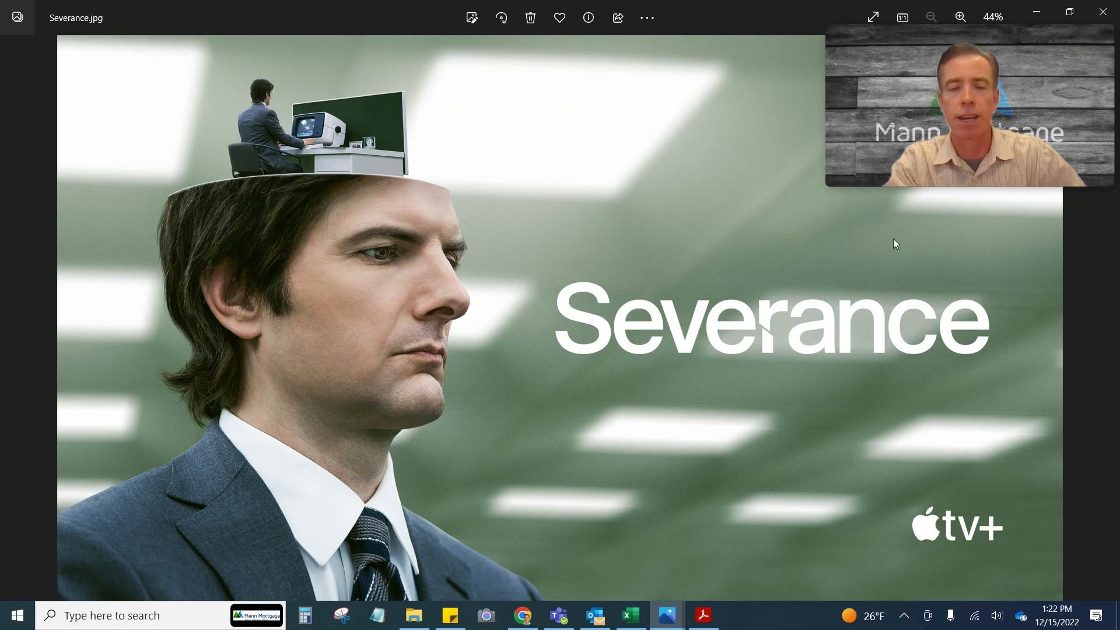
pyautogui.moveTo(870, 304)
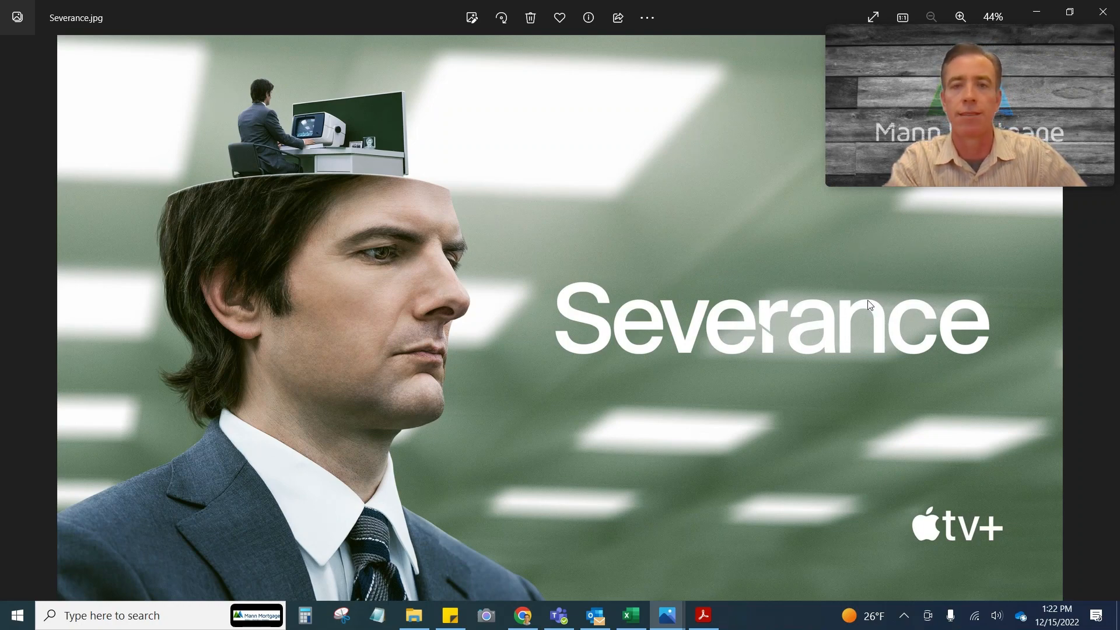